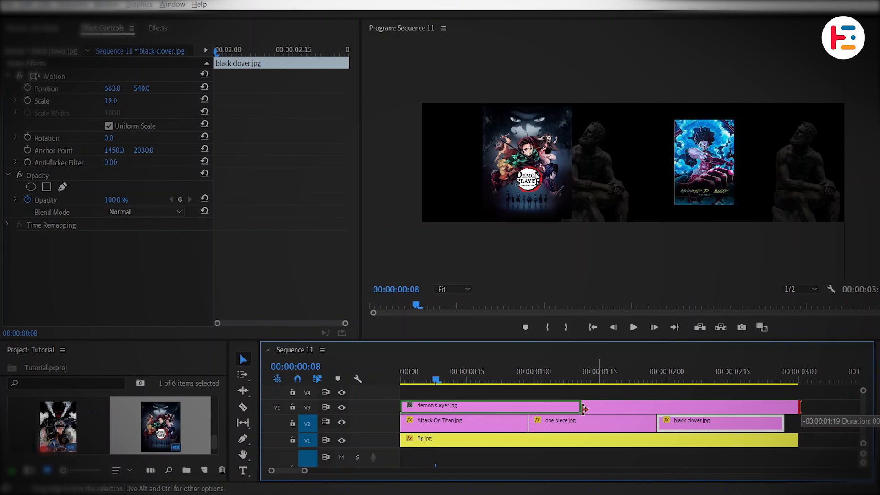
# - Move the demon slayer.jpg clip down to V2 right after black clover.jpg
pyautogui.click(457, 405)
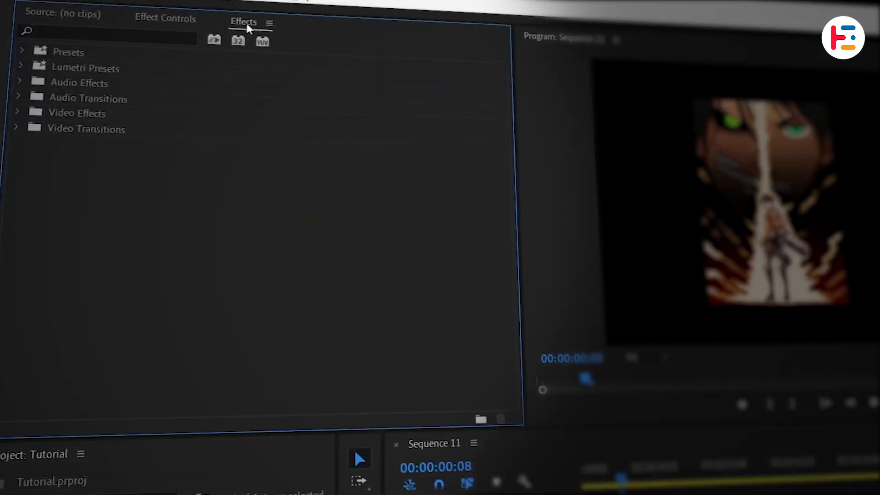
# - Add Basic 3D and Gaussian Blur to the Attack On Titan clip and begin adjusting Swivel
pyautogui.write('basic')
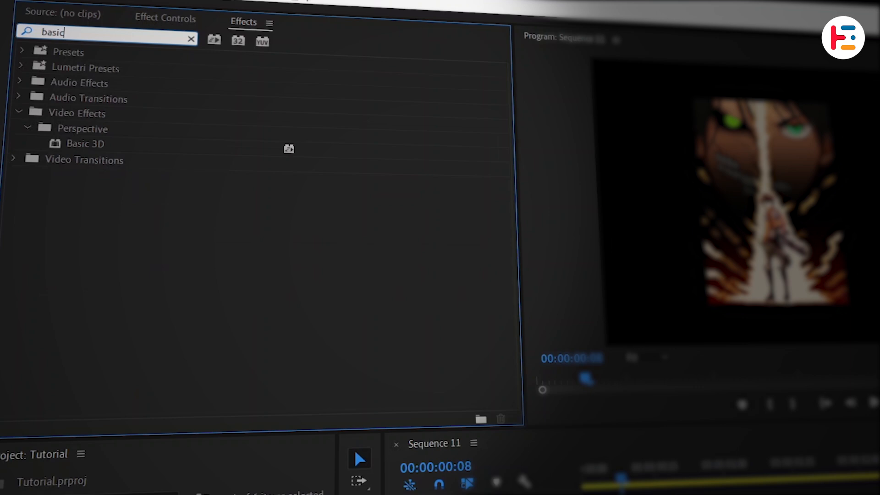
pyautogui.click(85, 143)
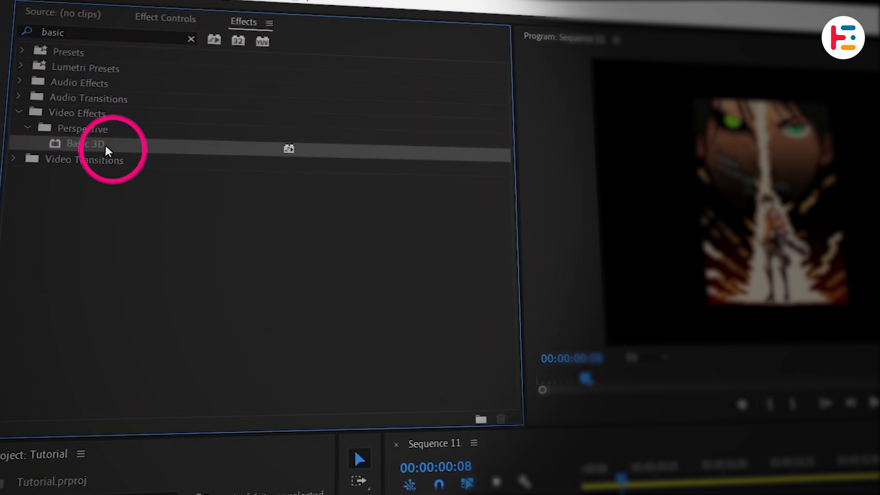
pyautogui.write('Gaus')
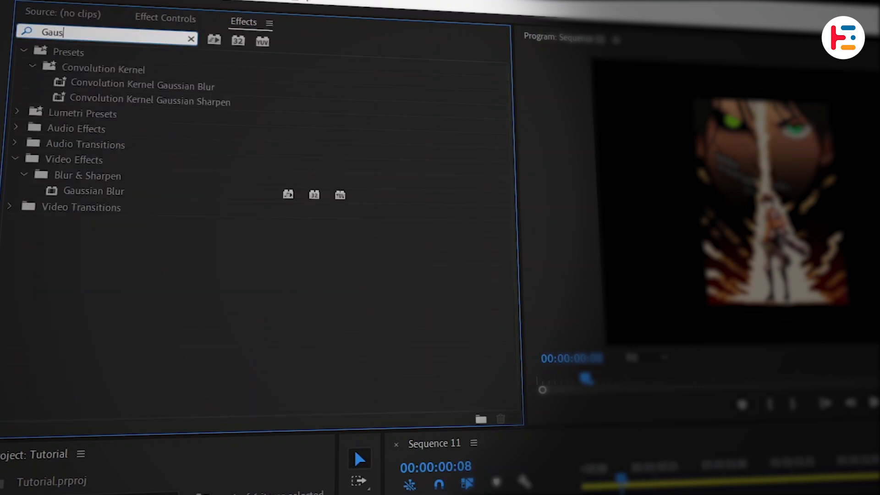
pyautogui.click(163, 19)
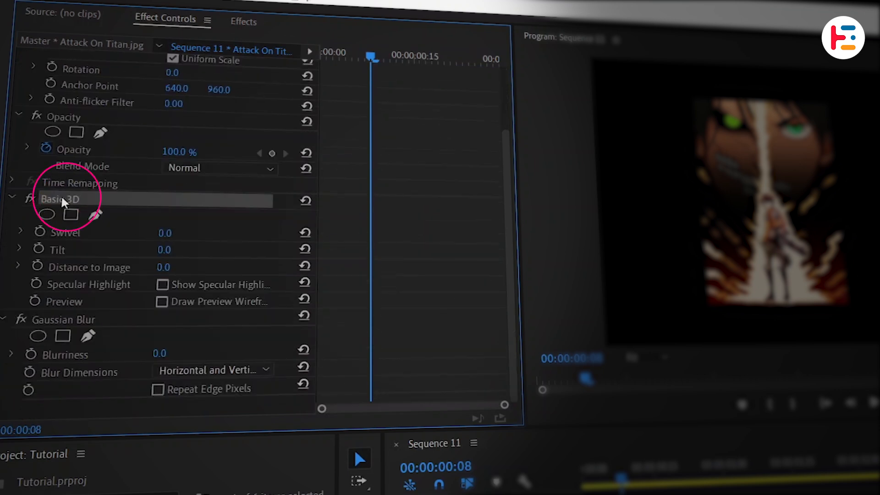
pyautogui.moveTo(166, 232); pyautogui.dragTo(280, 232)
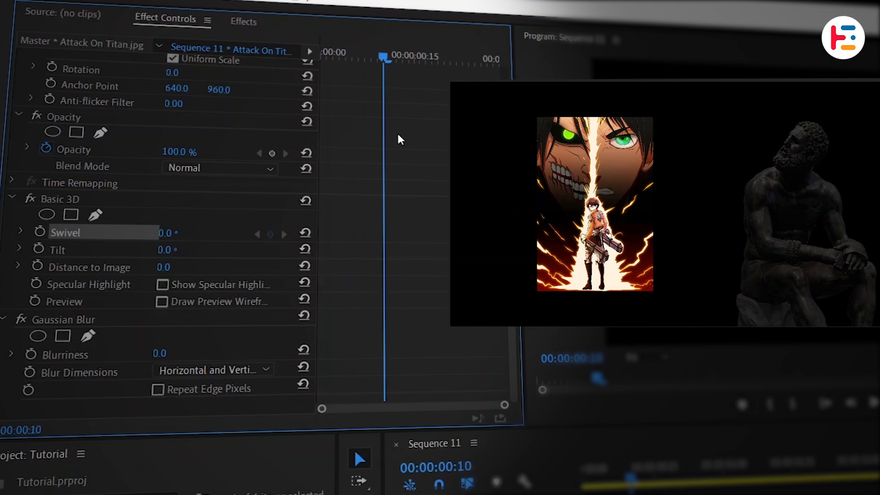
pyautogui.moveTo(115, 255)
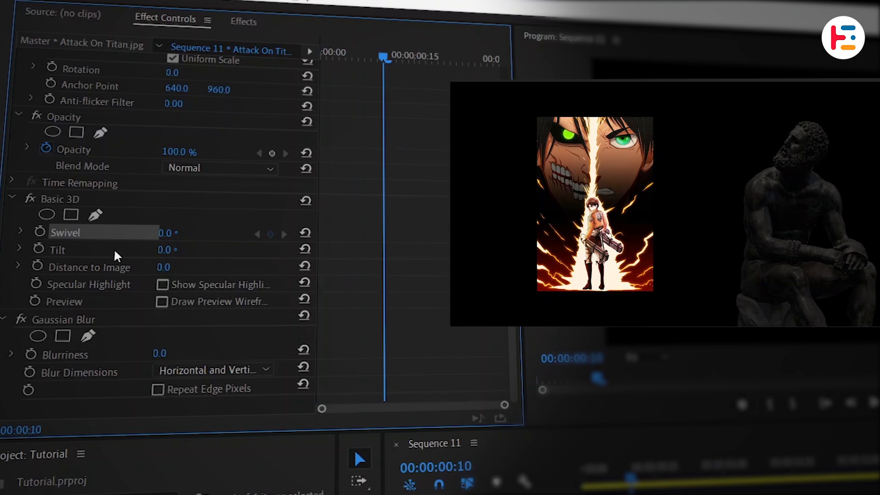
# - Keyframe Swivel flat at frames 10 and 20, then set -90 at the clip start
pyautogui.click(36, 233)
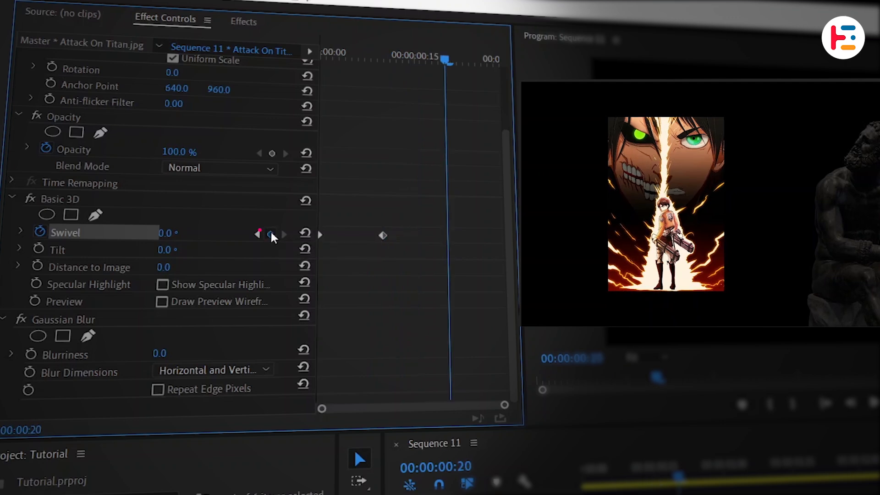
pyautogui.click(271, 234)
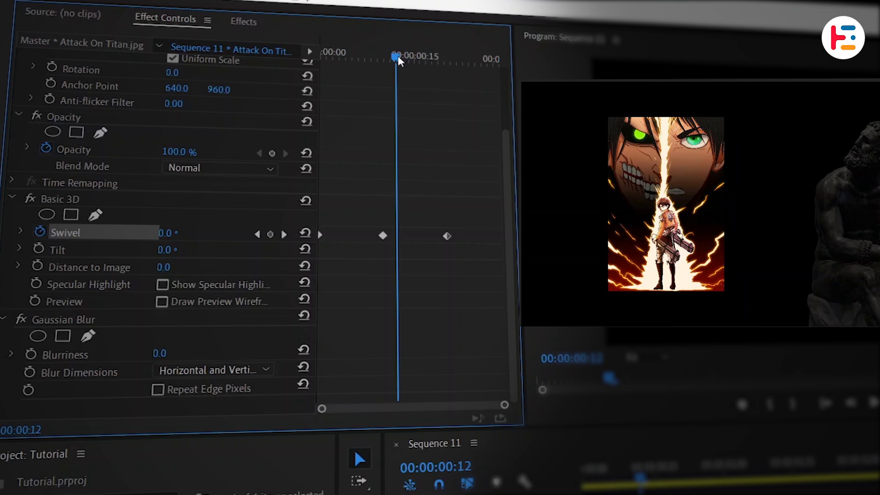
pyautogui.moveTo(396, 56); pyautogui.dragTo(324, 56)
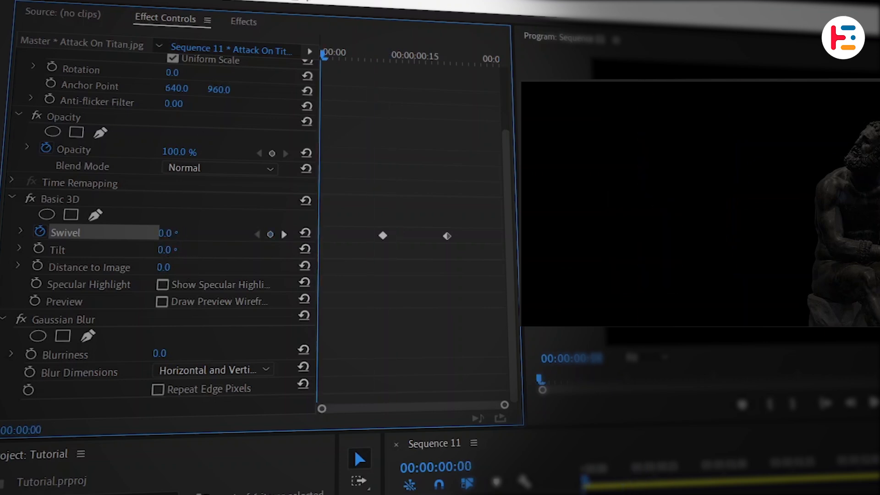
pyautogui.write('-90')
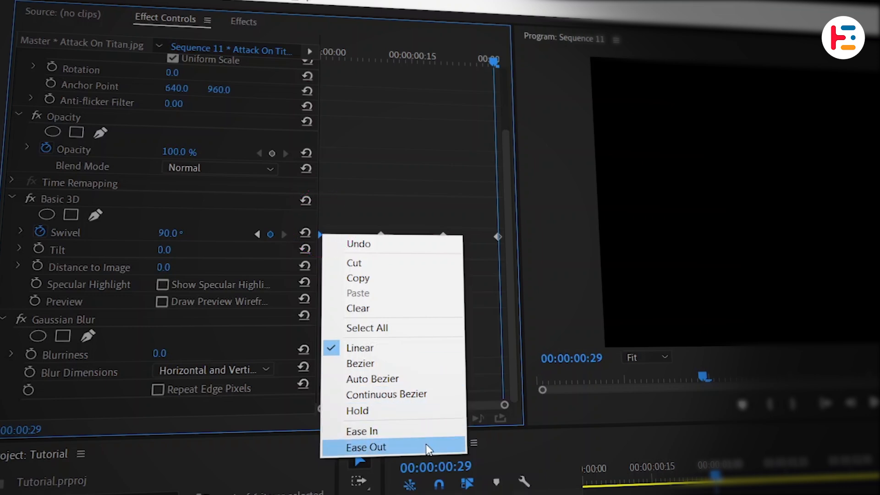
# - Ease the swivel keyframes and reveal the Swivel value and velocity graphs
pyautogui.click(365, 448)
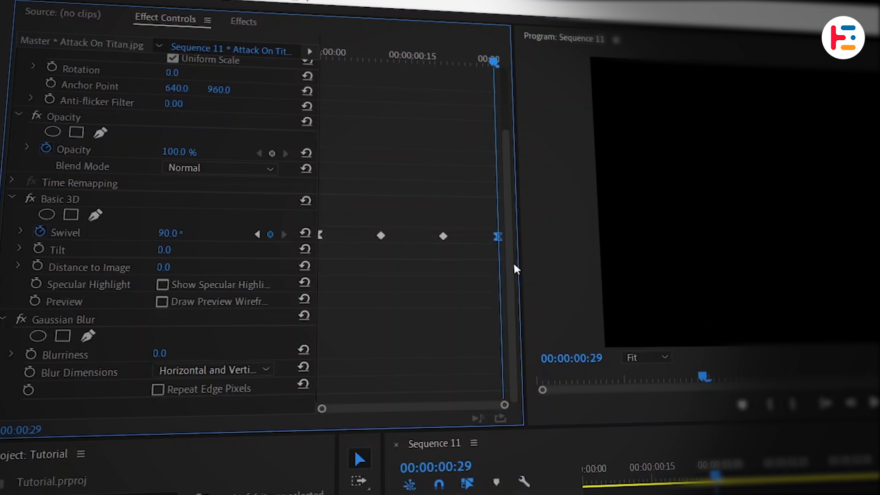
pyautogui.click(19, 233)
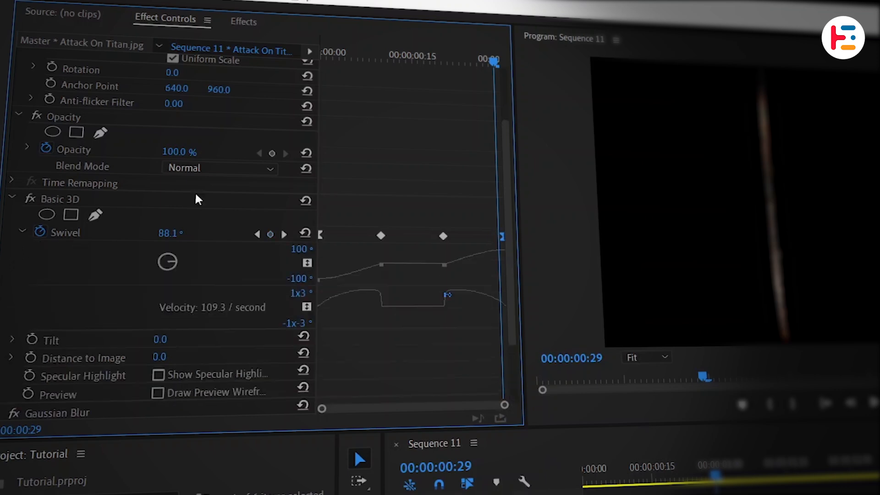
pyautogui.scroll(-3)
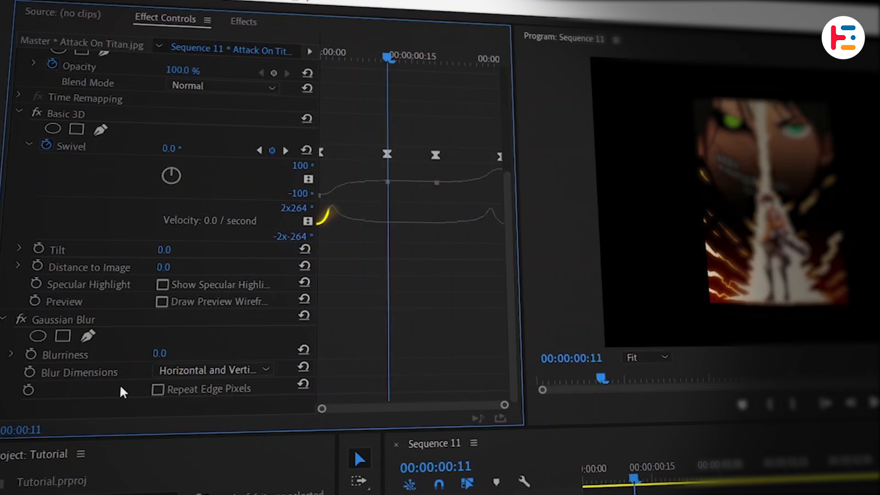
# - Start animating Blurriness so the blur follows the poster's spin
pyautogui.click(31, 354)
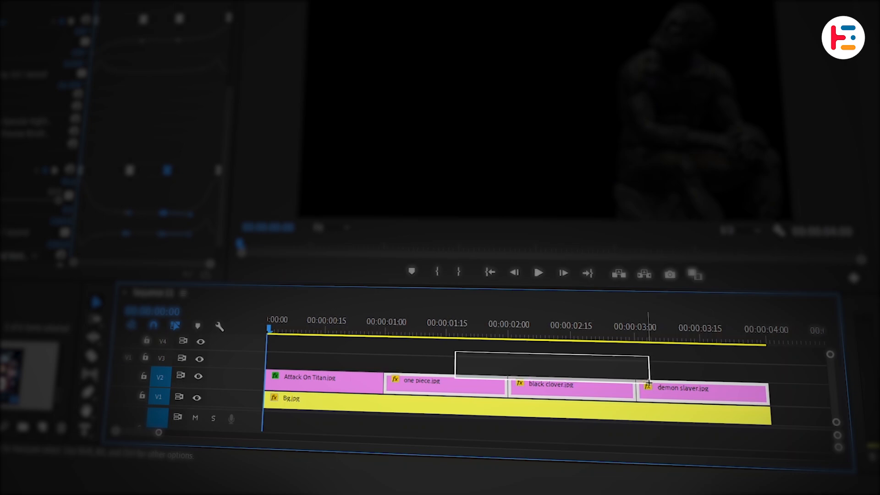
# - Paste Attributes onto the three selected poster clips to copy the swivel and blur animation
pyautogui.rightClick(571, 386)
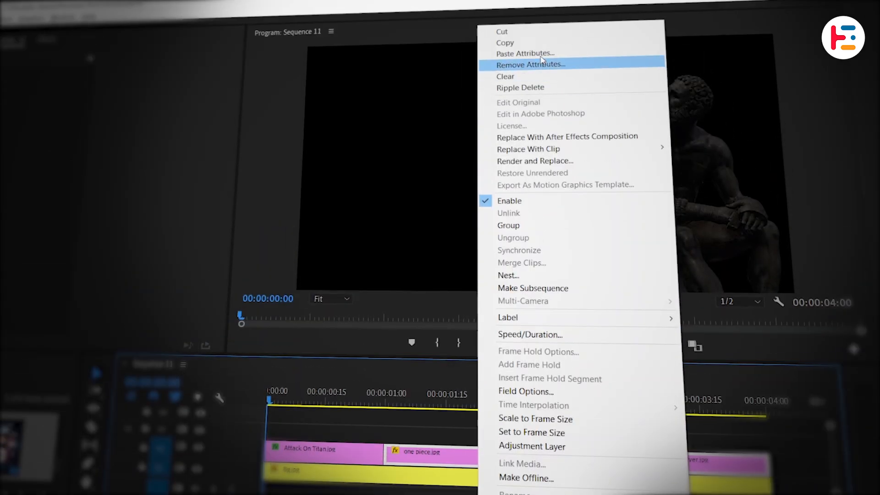
pyautogui.click(528, 53)
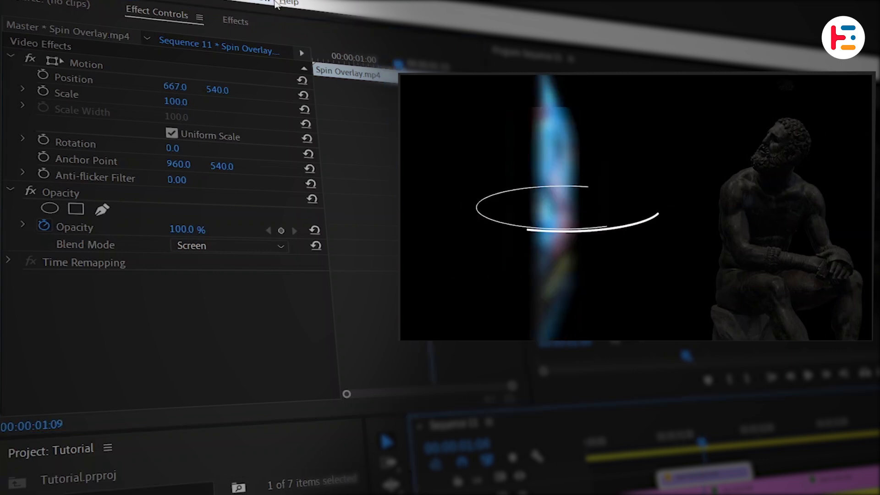
# - Locate Gaussian Blur and Tint in Effects for the screen-blended Spin Overlay clip
pyautogui.write('Gaussian b')
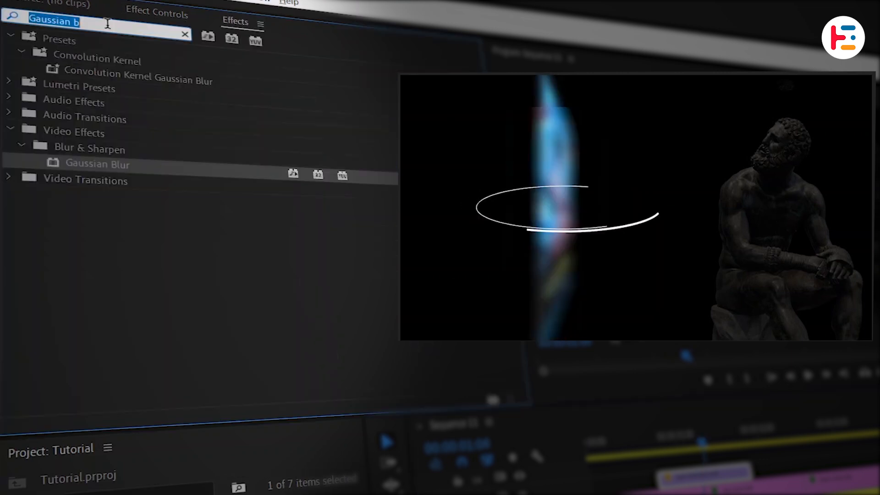
pyautogui.write('tint')
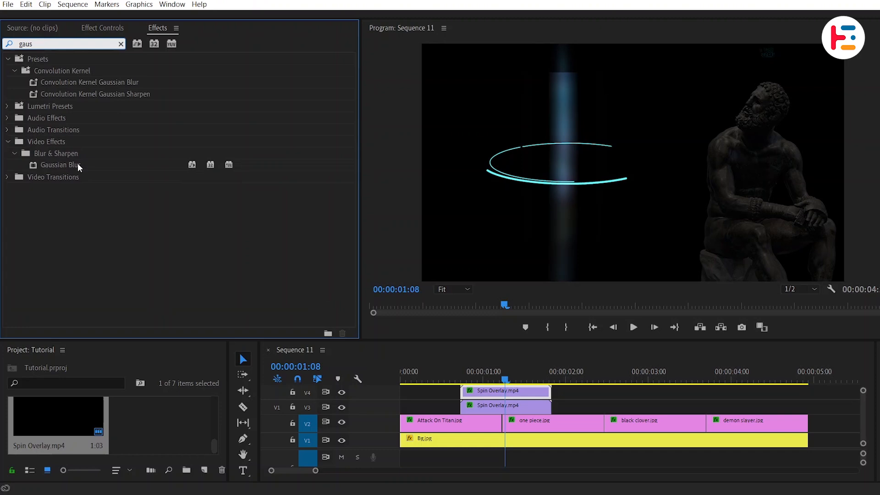
# - Blur Spin Overlay.mp4 and duplicate the stacked overlay pair onto the black clover transition
pyautogui.click(103, 28)
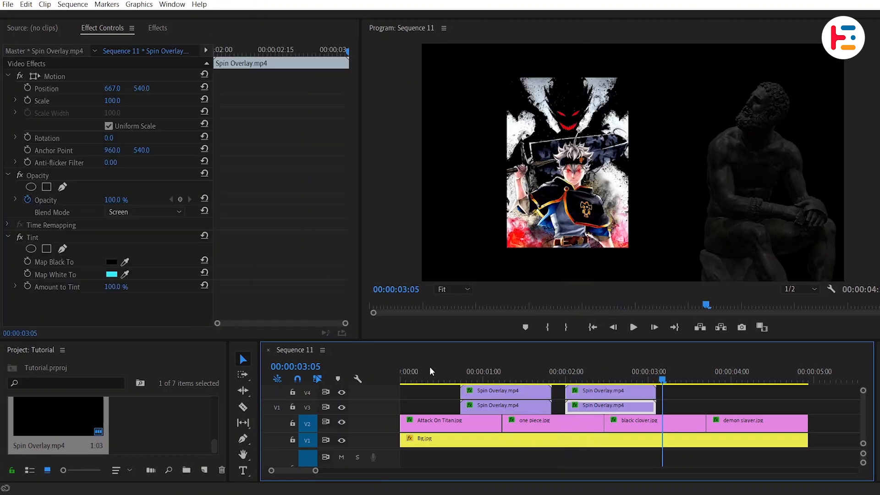
pyautogui.click(124, 275)
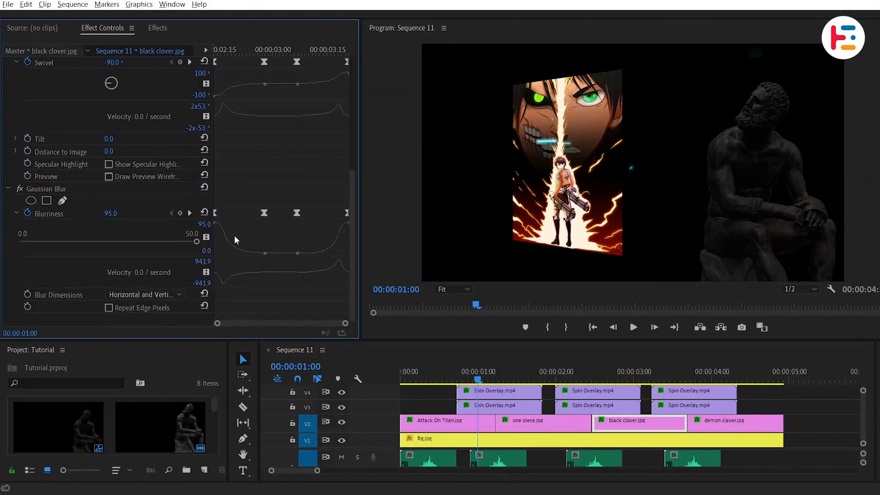
# - Check the black clover and demon slayer clips carry the swivel and blur keyframes
pyautogui.click(735, 419)
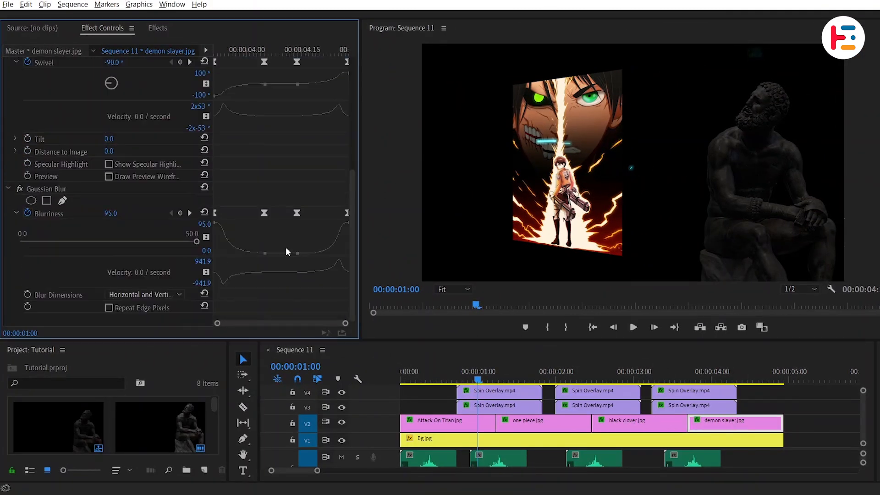
pyautogui.click(144, 294)
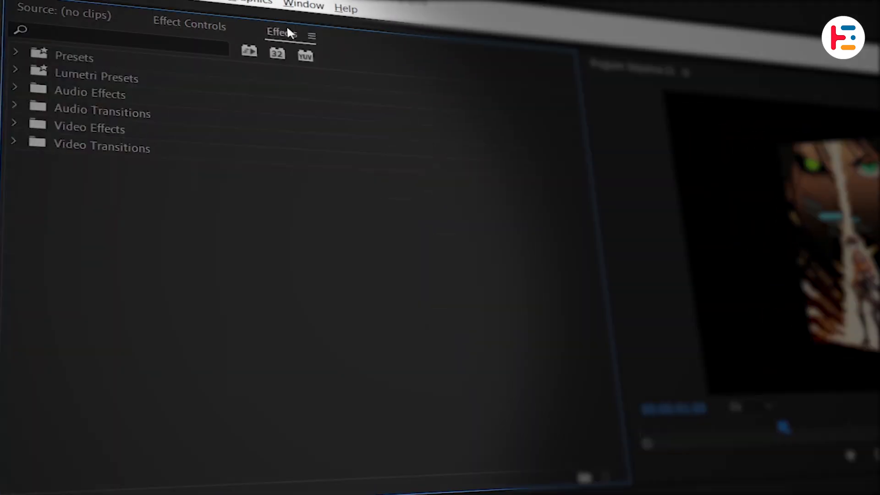
# - Find Roughen Edges and select its settings to give the posters rounded corners
pyautogui.write('rough e')
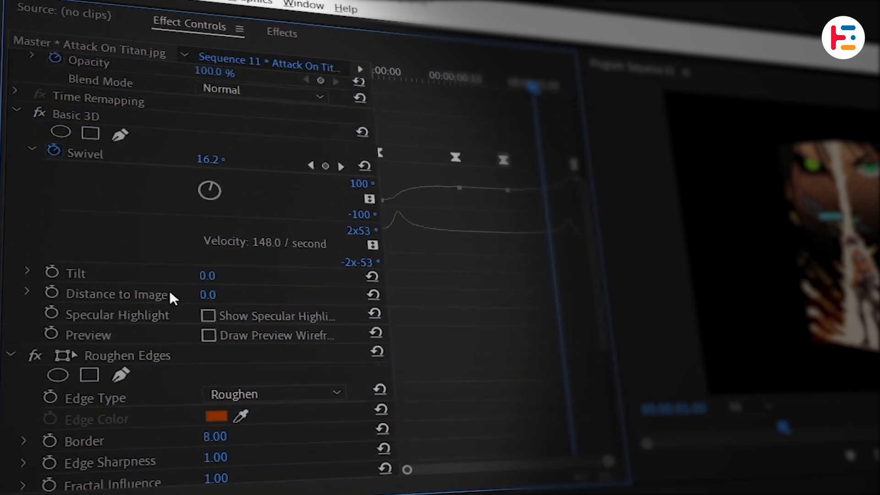
pyautogui.scroll(-3)
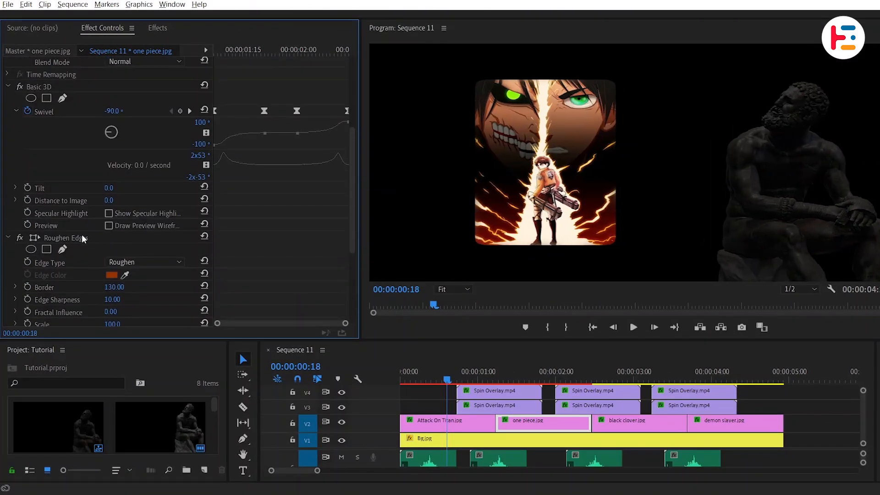
pyautogui.click(639, 420)
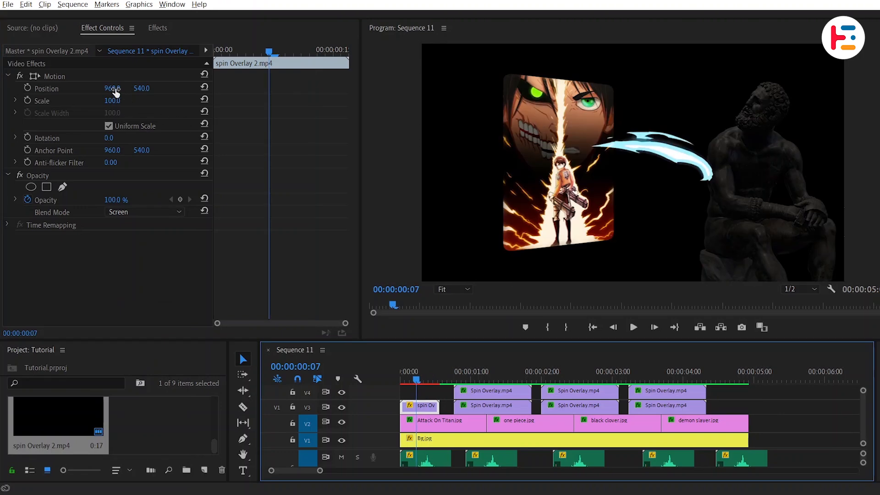
# - Scrub the spin Overlay 2 clip's Position X from 960 to 570 so it sweeps over the first poster
pyautogui.moveTo(114, 88); pyautogui.dragTo(67, 88)
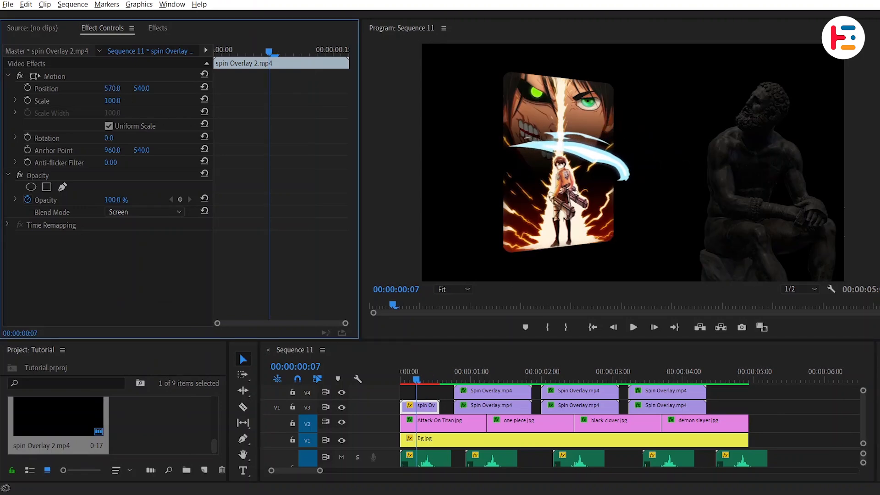